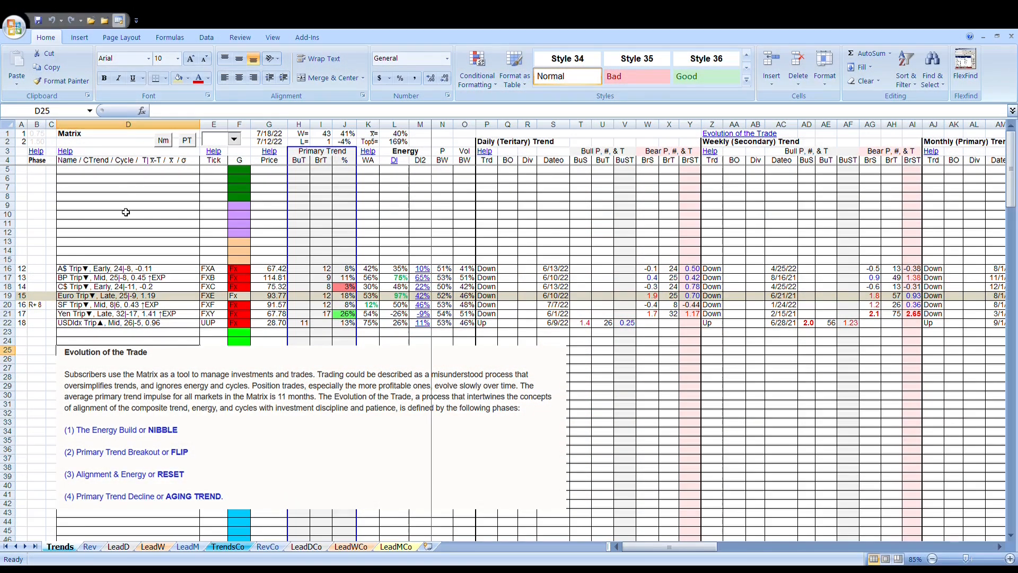
pyautogui.moveTo(135, 223)
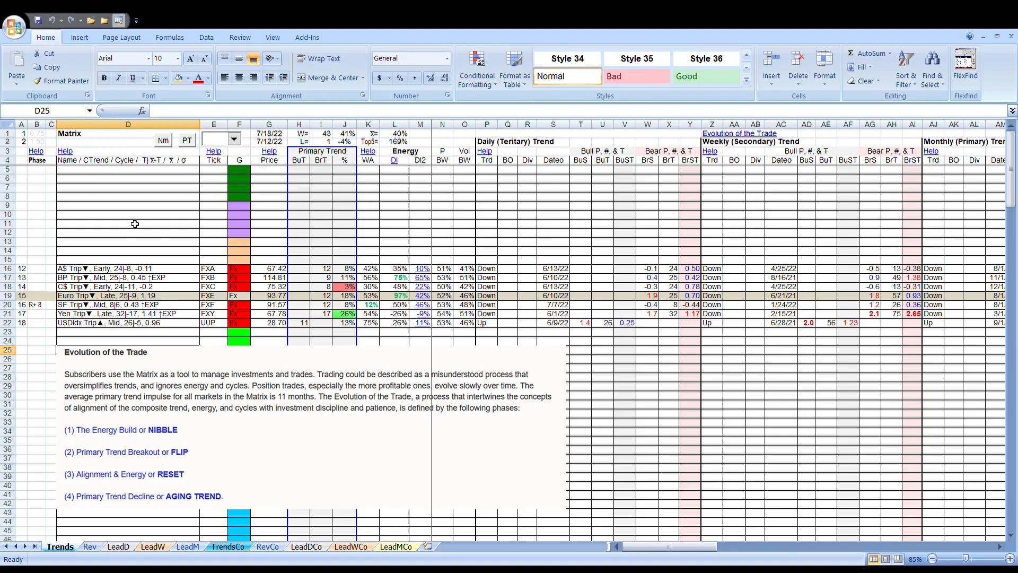